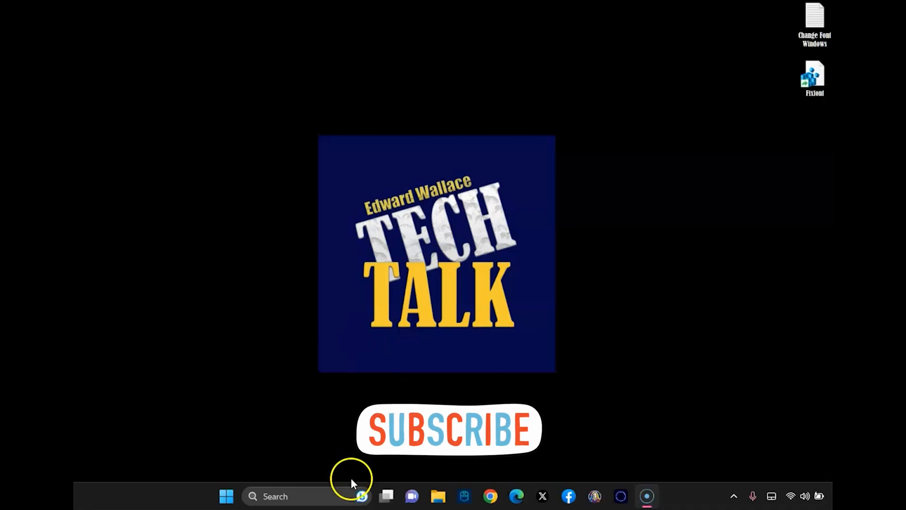
mouse_move(361, 496)
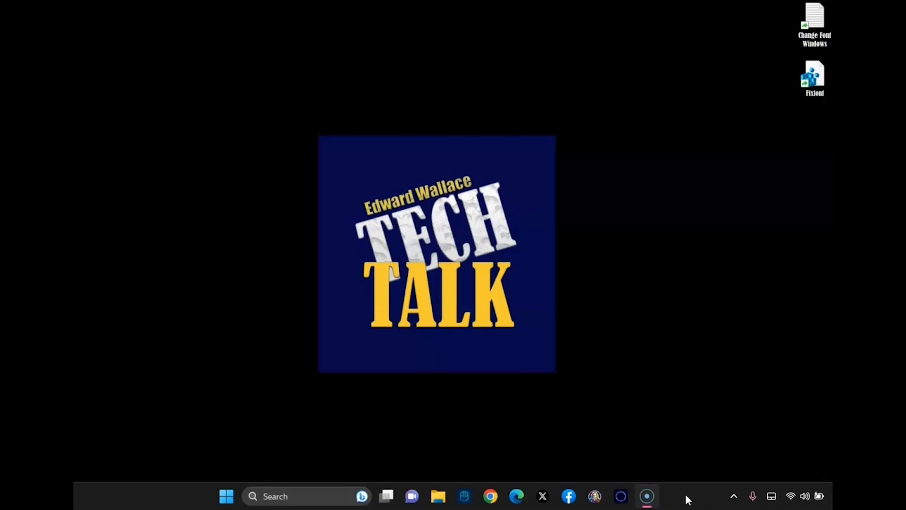
In Taskbar settings, try Search as 'Search icon and label', then set it back to 'Search box'
right_click(687, 495)
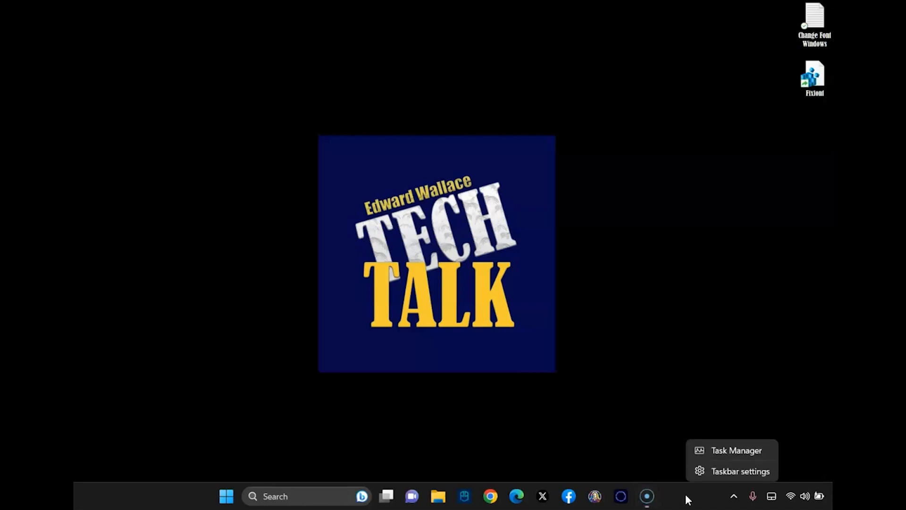
mouse_move(739, 470)
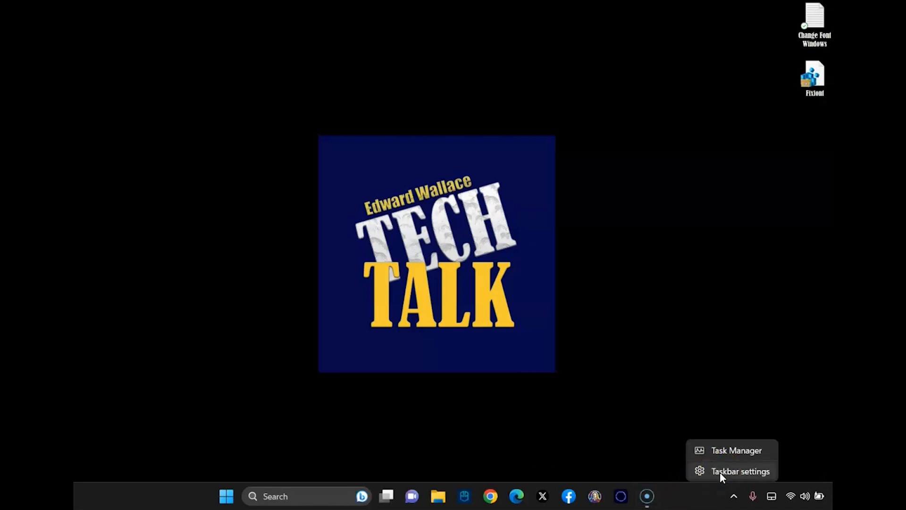
click(739, 471)
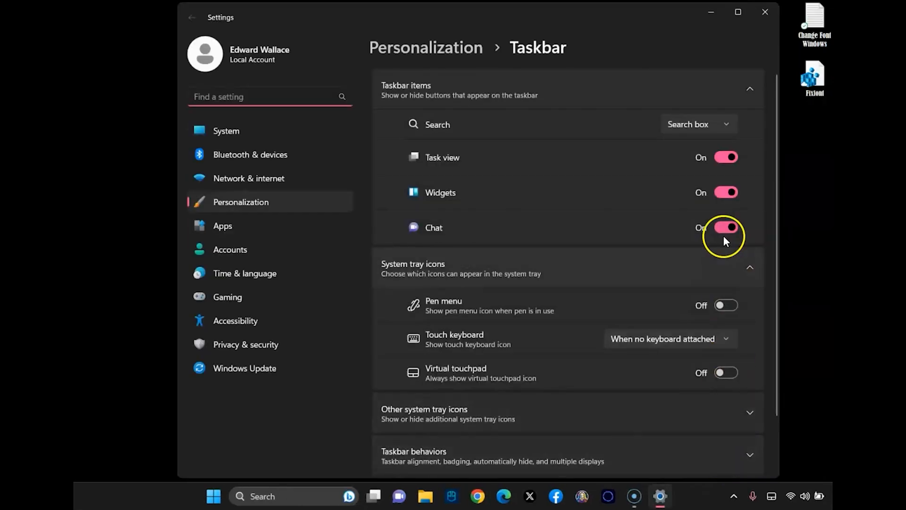
click(697, 124)
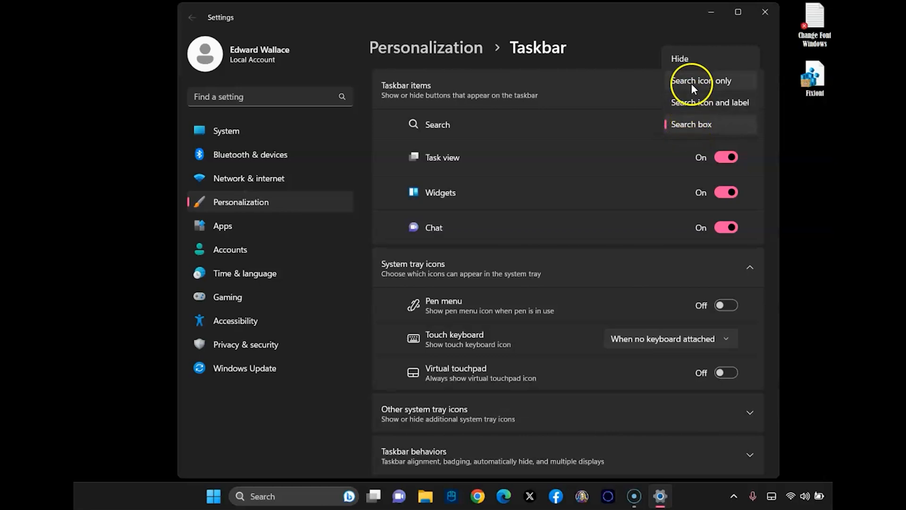
mouse_move(687, 110)
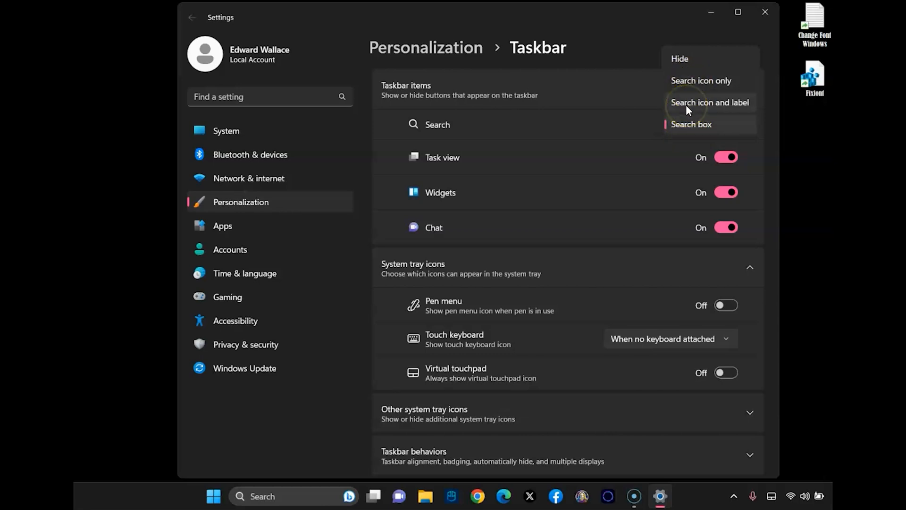
click(709, 103)
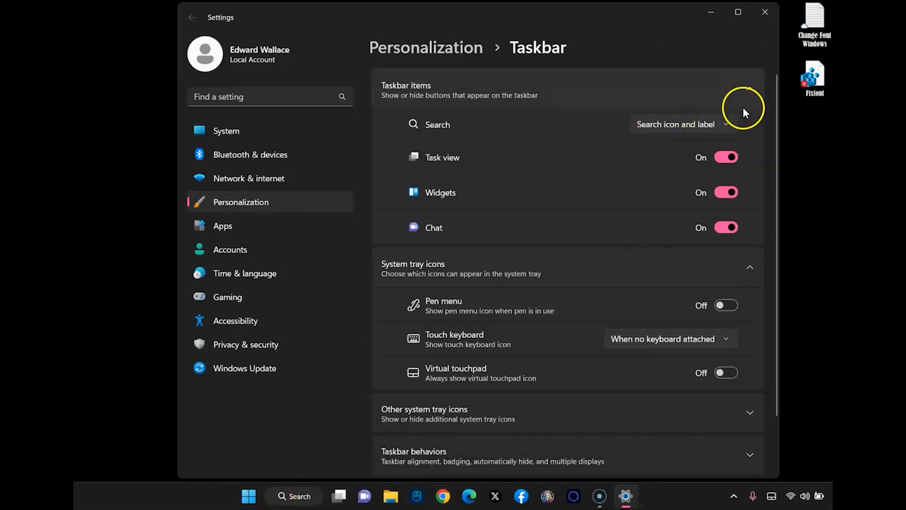
click(682, 124)
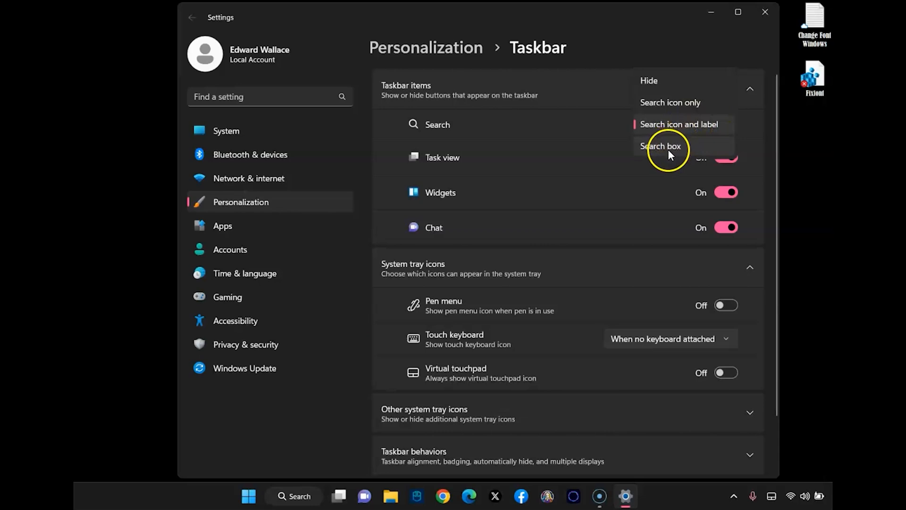
click(661, 146)
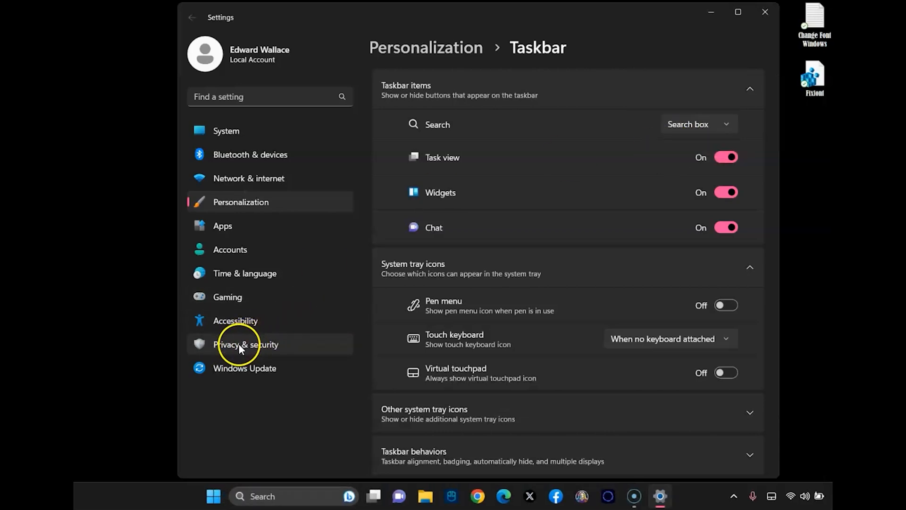
Under Privacy & security's Search permissions, switch 'Show search highlights' Off
click(245, 344)
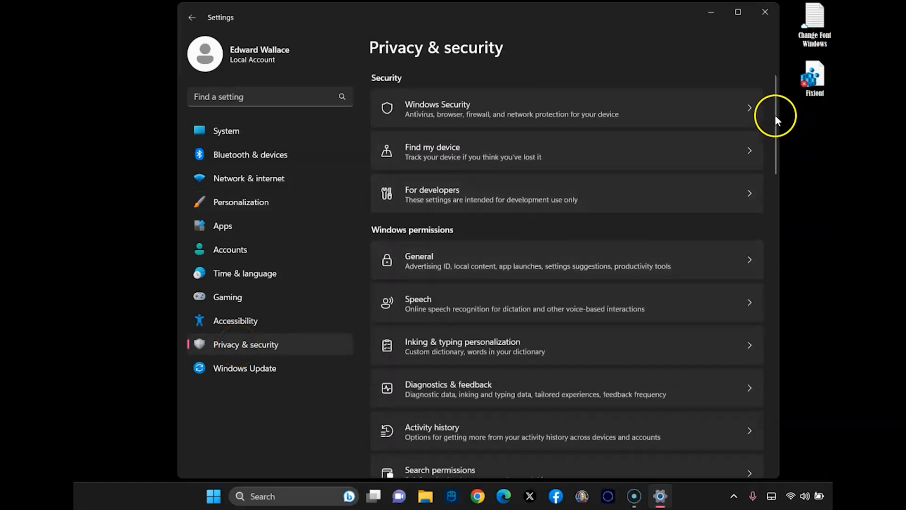
scroll(down, 3)
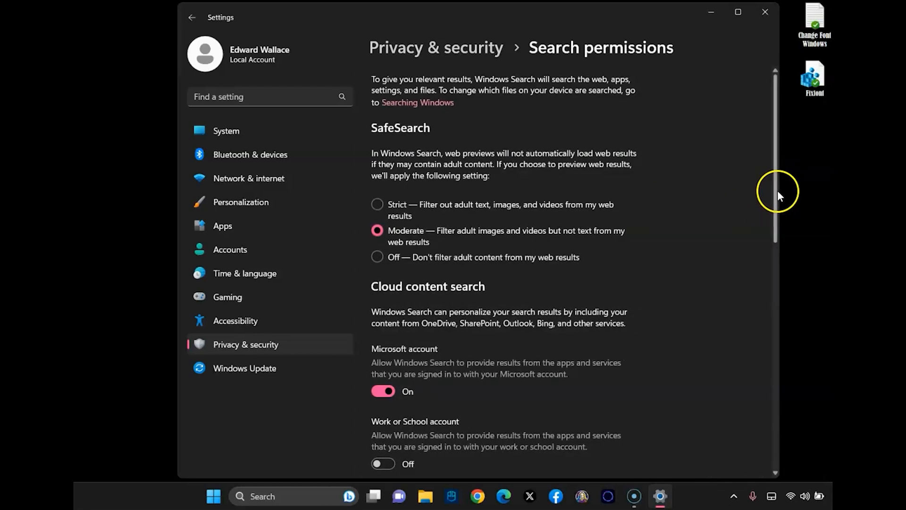
scroll(down, 3)
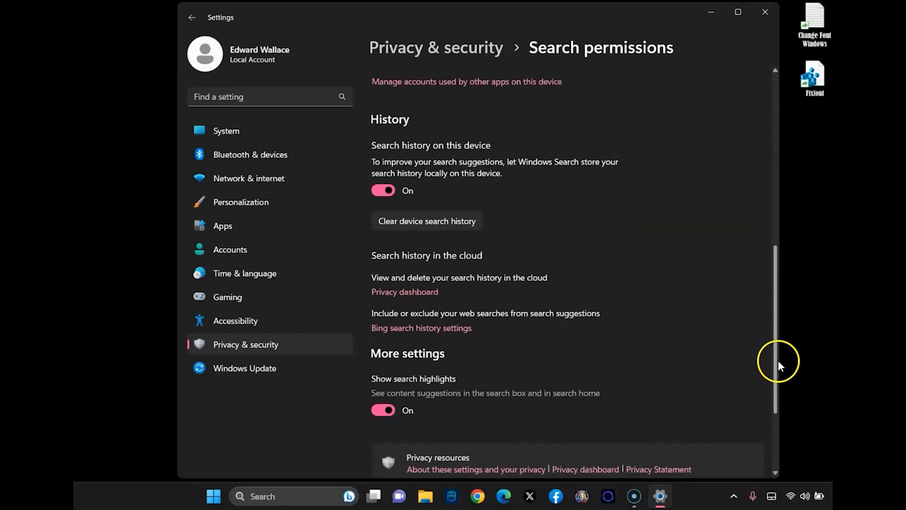
scroll(down, 3)
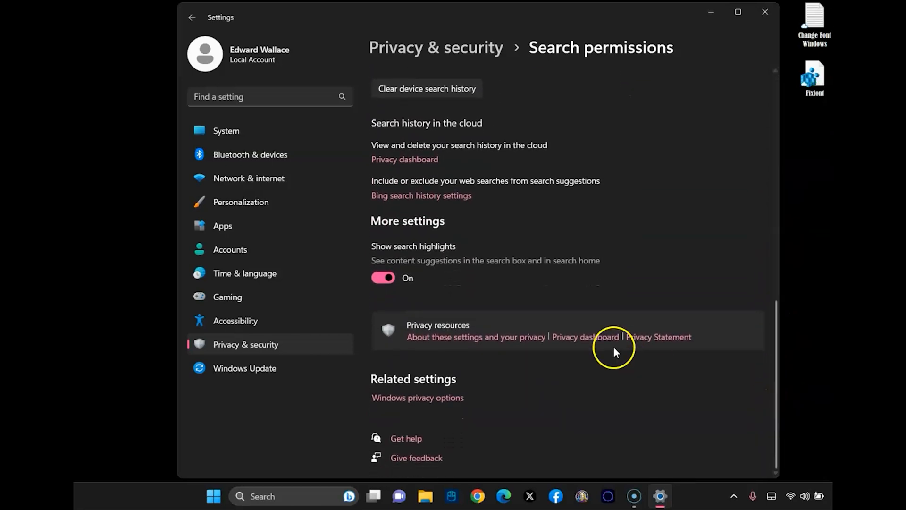
click(383, 278)
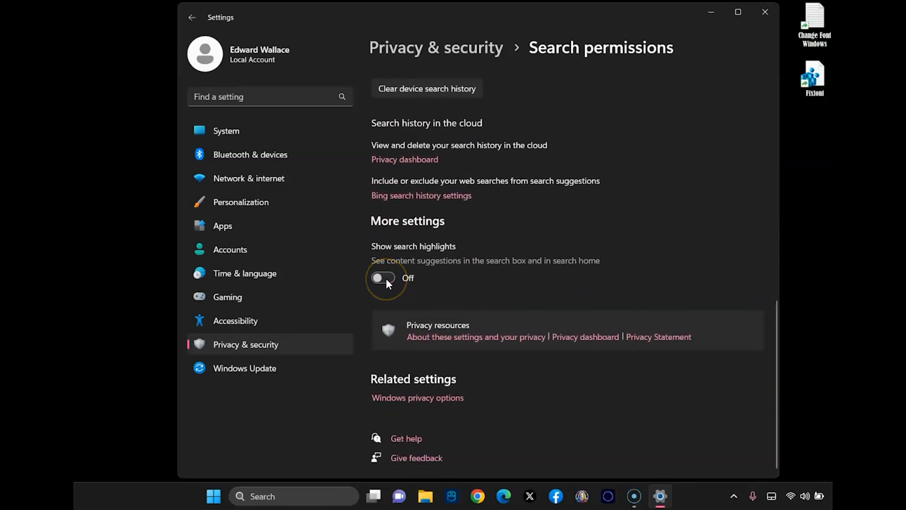
mouse_move(340, 496)
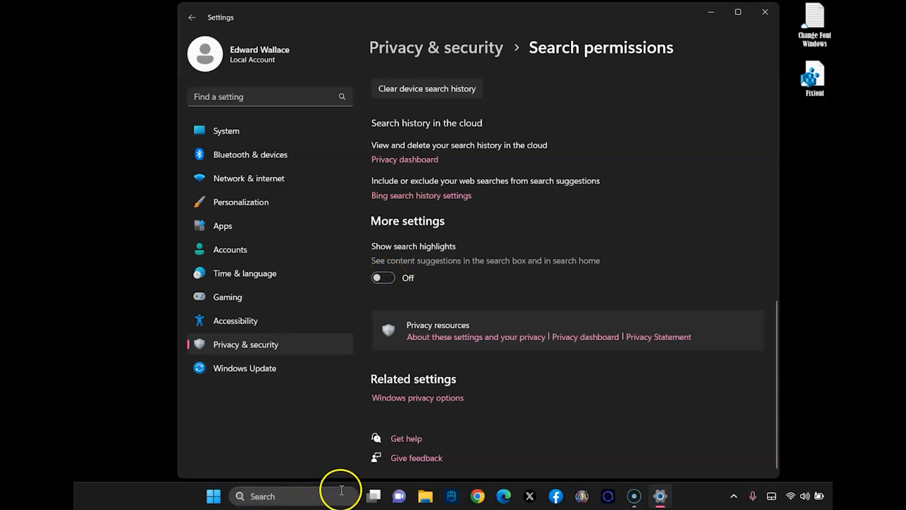